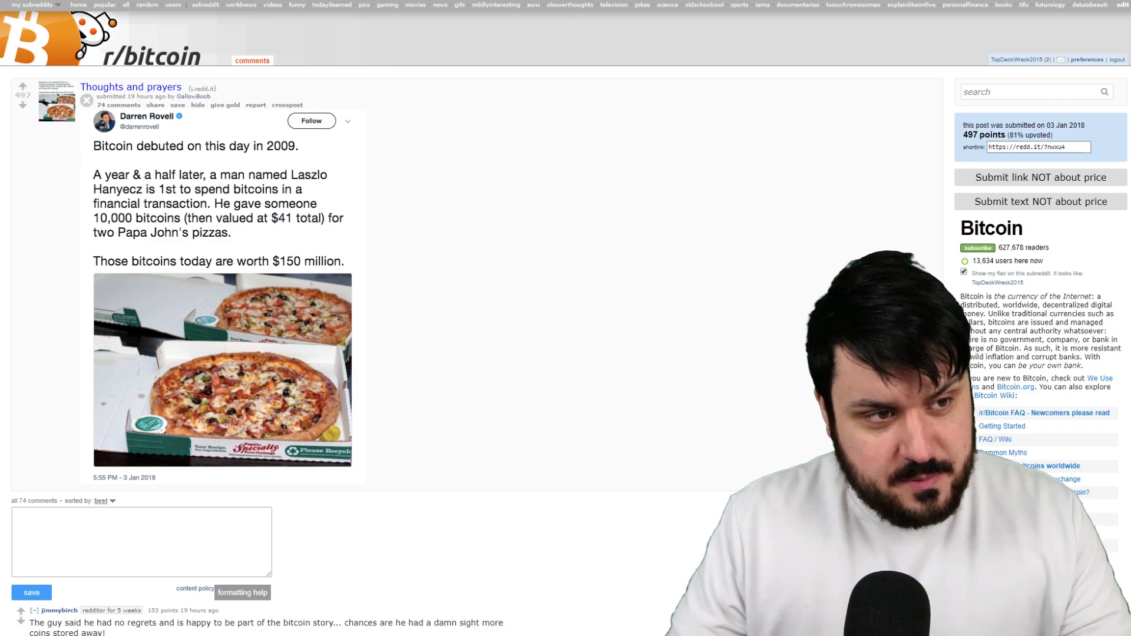
# - Scroll the market-cap table and open TRON (TRX) from row 8
pyautogui.scroll(-3)
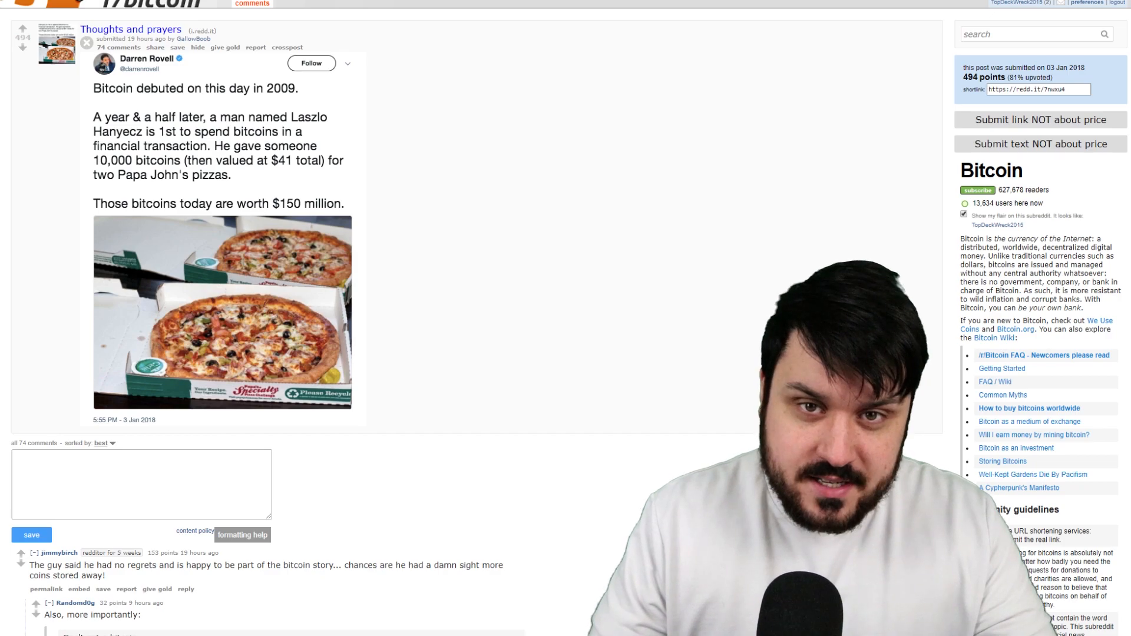
pyautogui.scroll(-3)
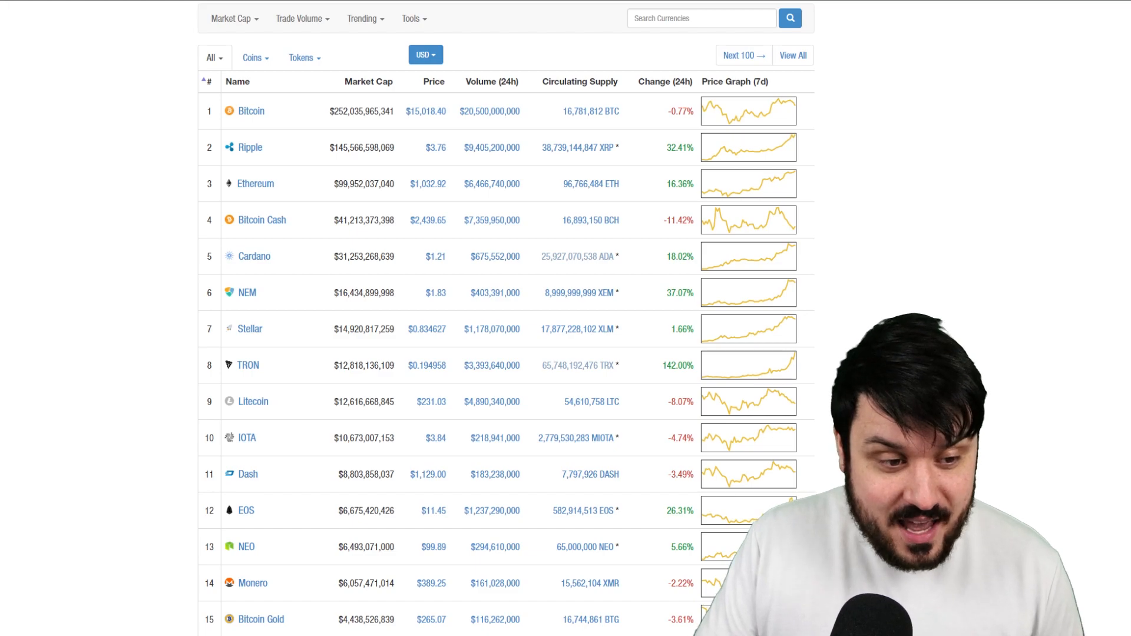
pyautogui.click(248, 364)
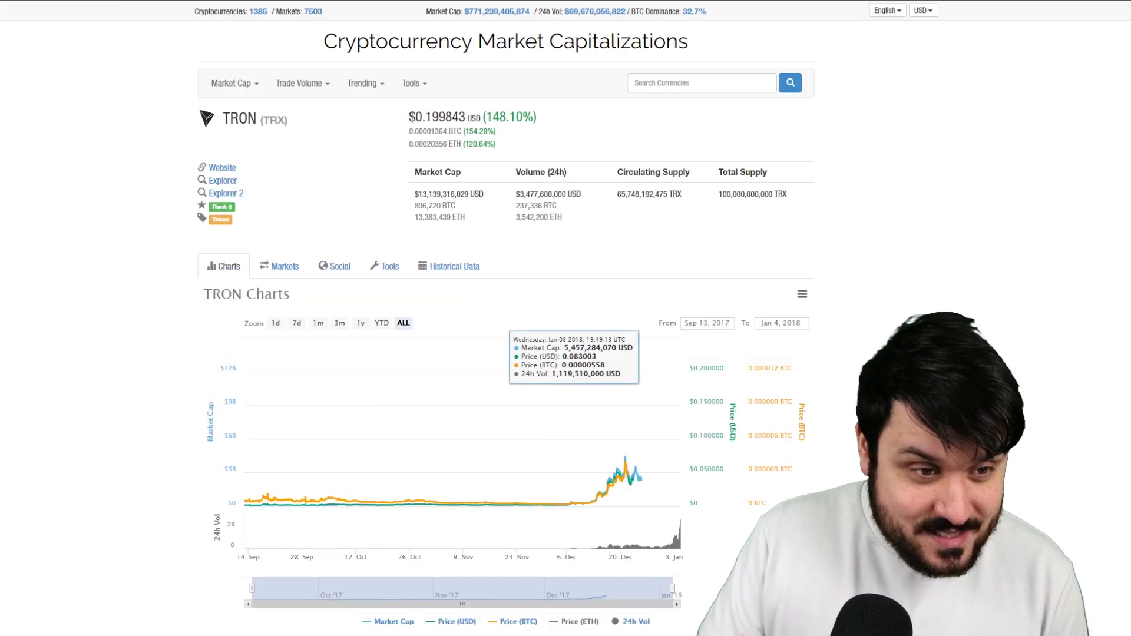